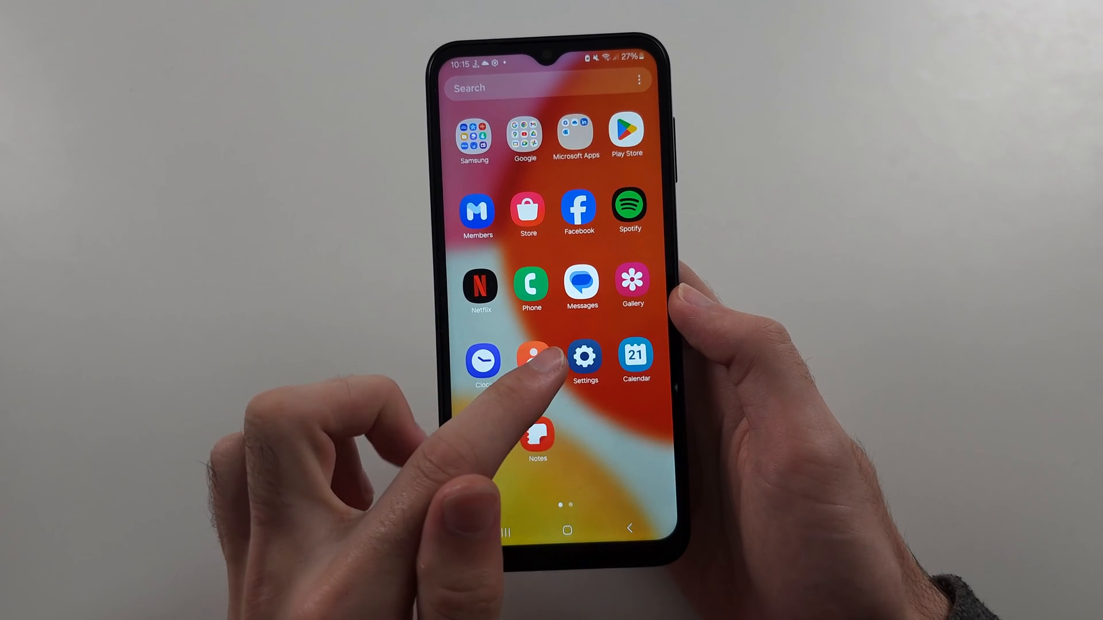
Launch the Settings app from the home screen
click(585, 358)
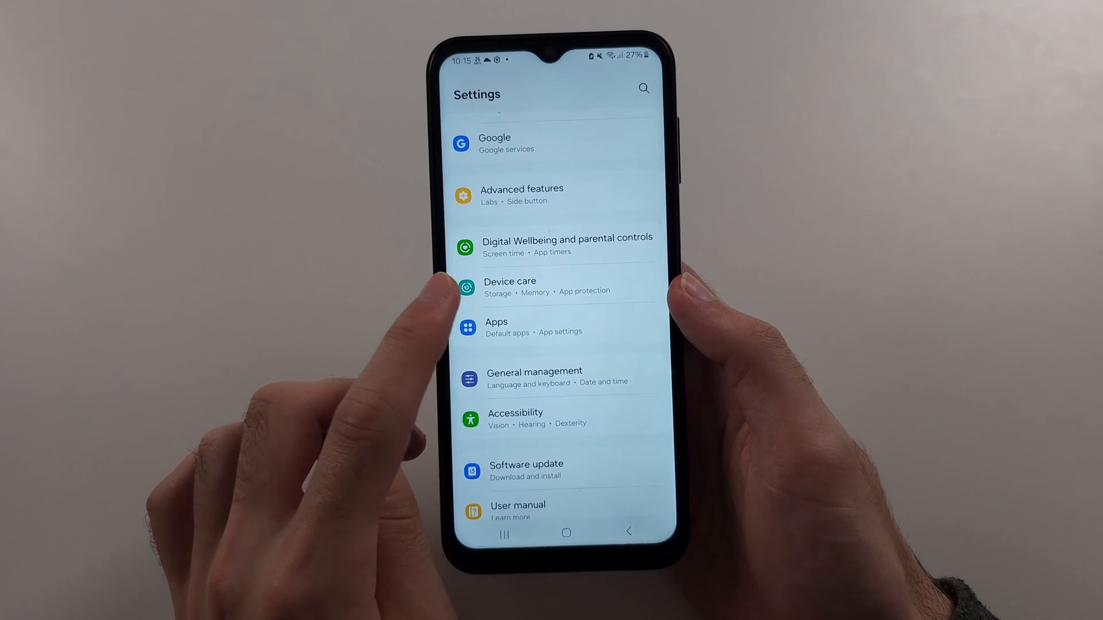
Switch power saving off under Battery > Power saving
click(510, 287)
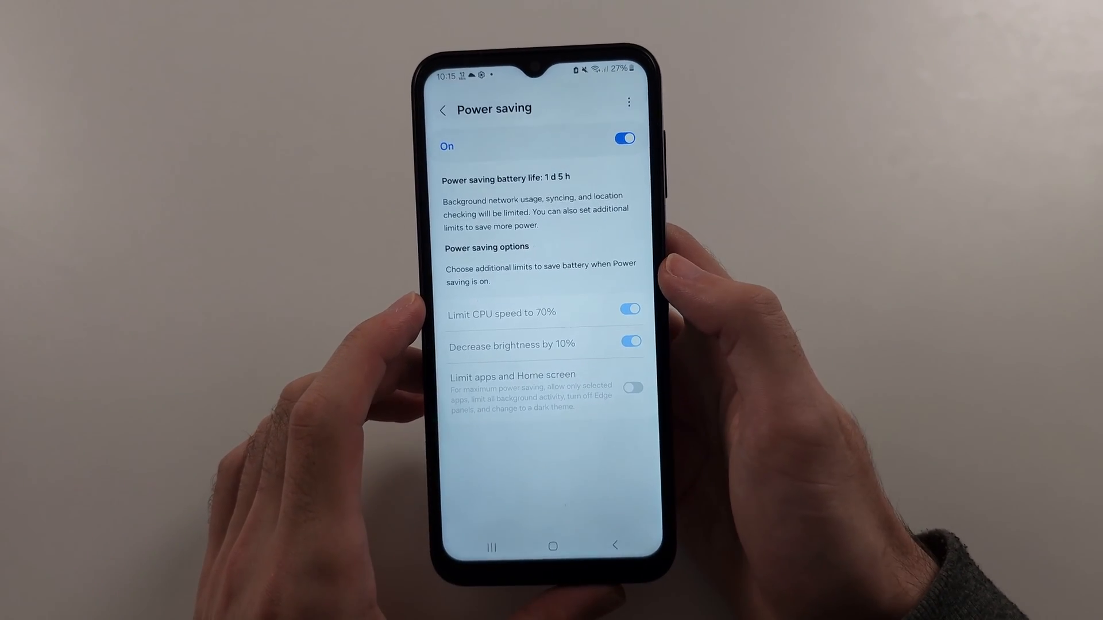
click(623, 138)
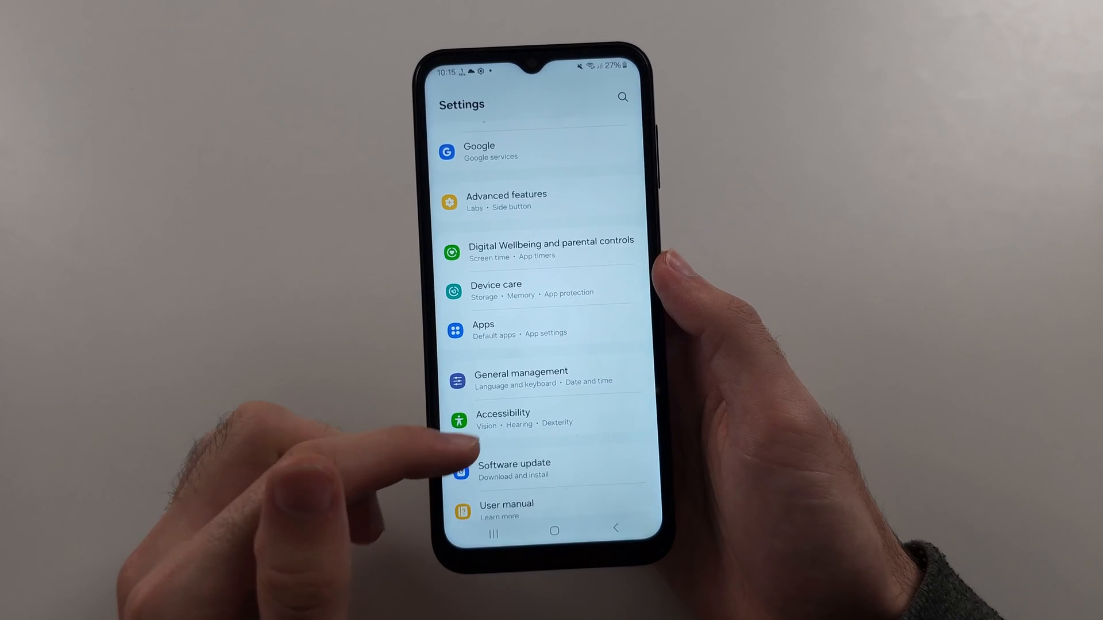
Unlock developer options by tapping Build number in About phone's software information
scroll(up, 3)
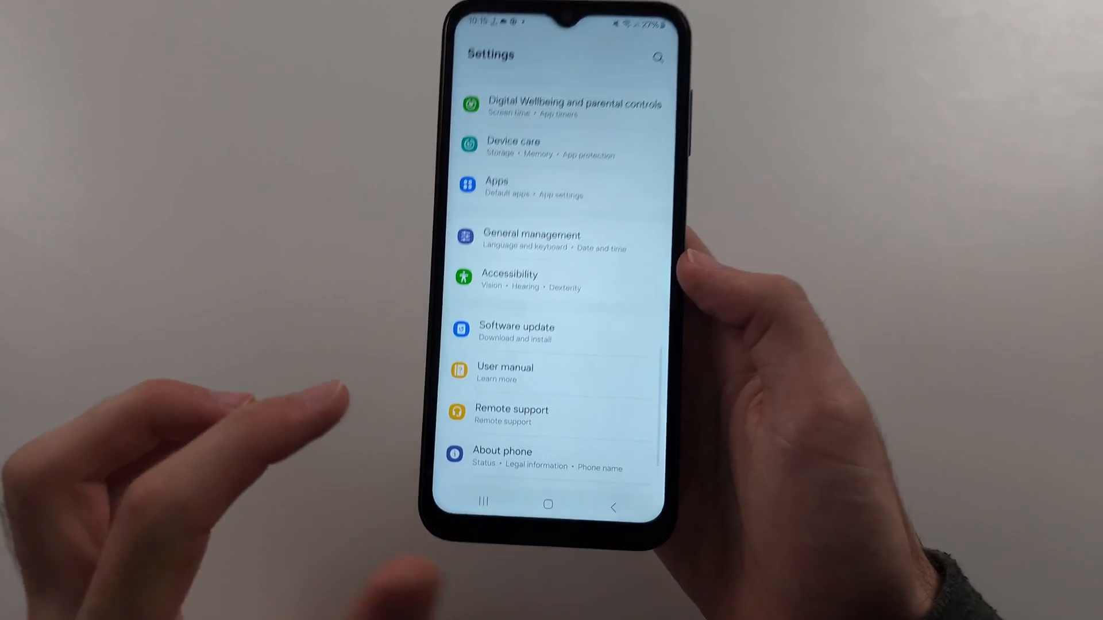
scroll(up, 3)
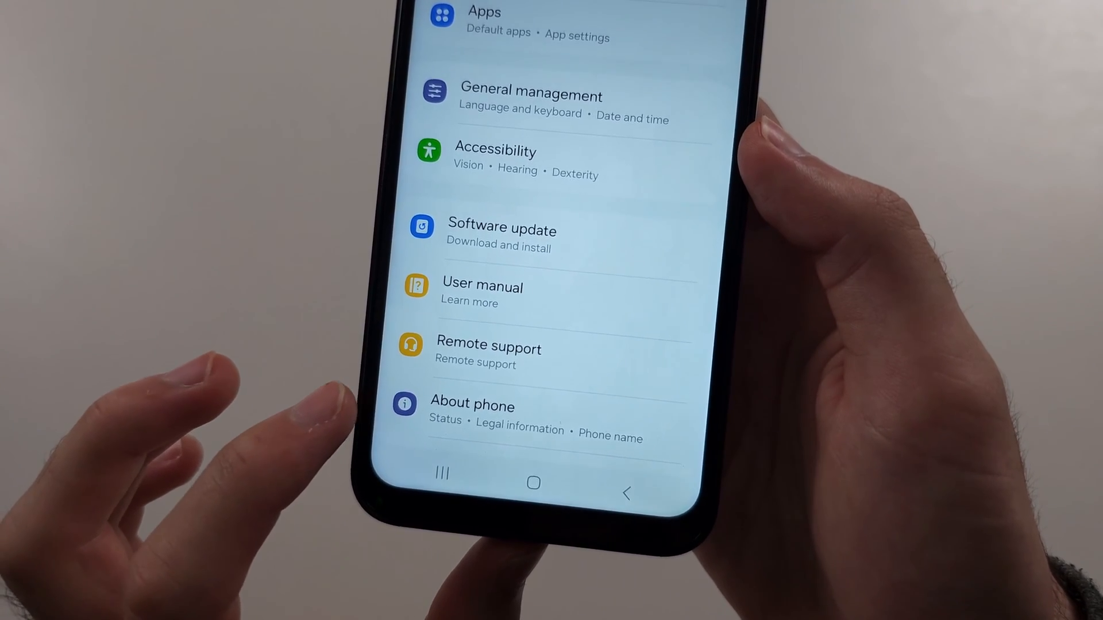
click(473, 406)
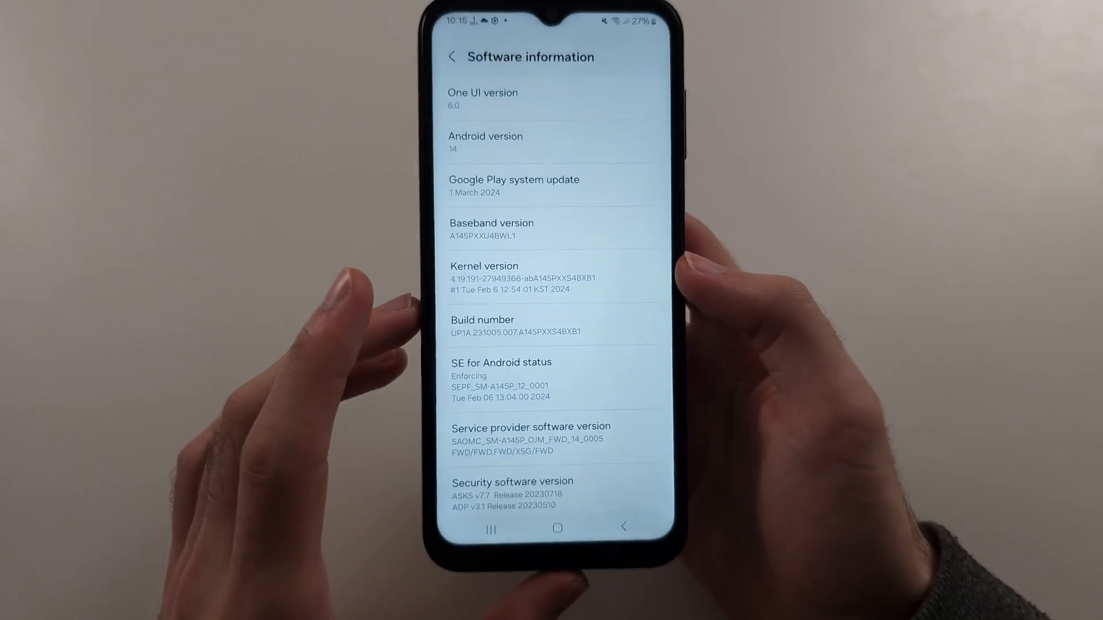
scroll(down, 3)
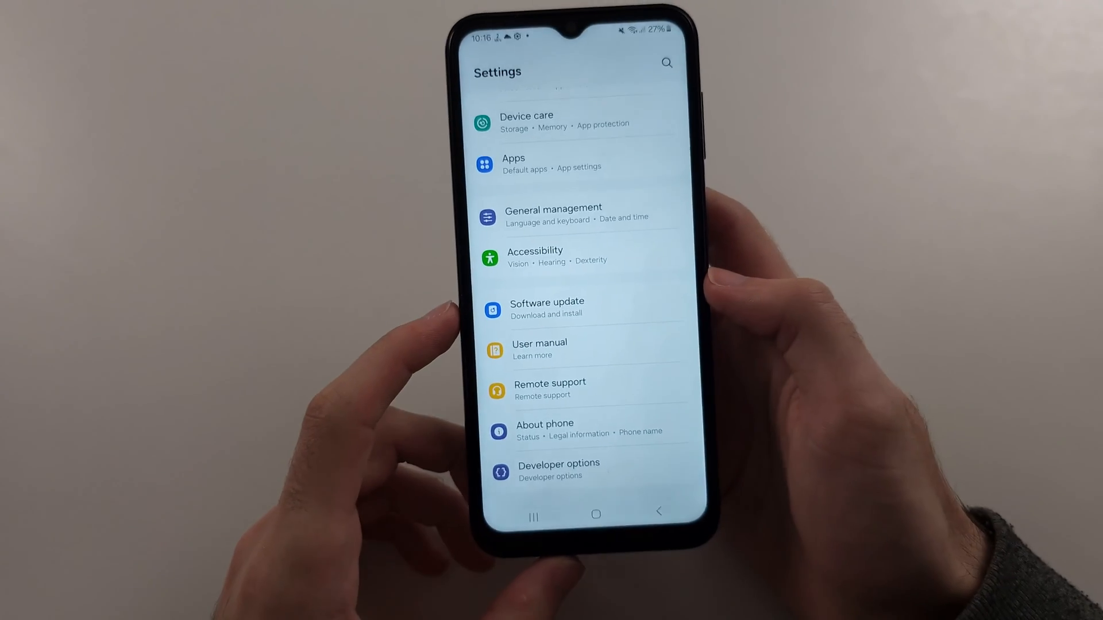
Open Developer options, scroll to Drawing, and show the Window animation scale choices
click(558, 470)
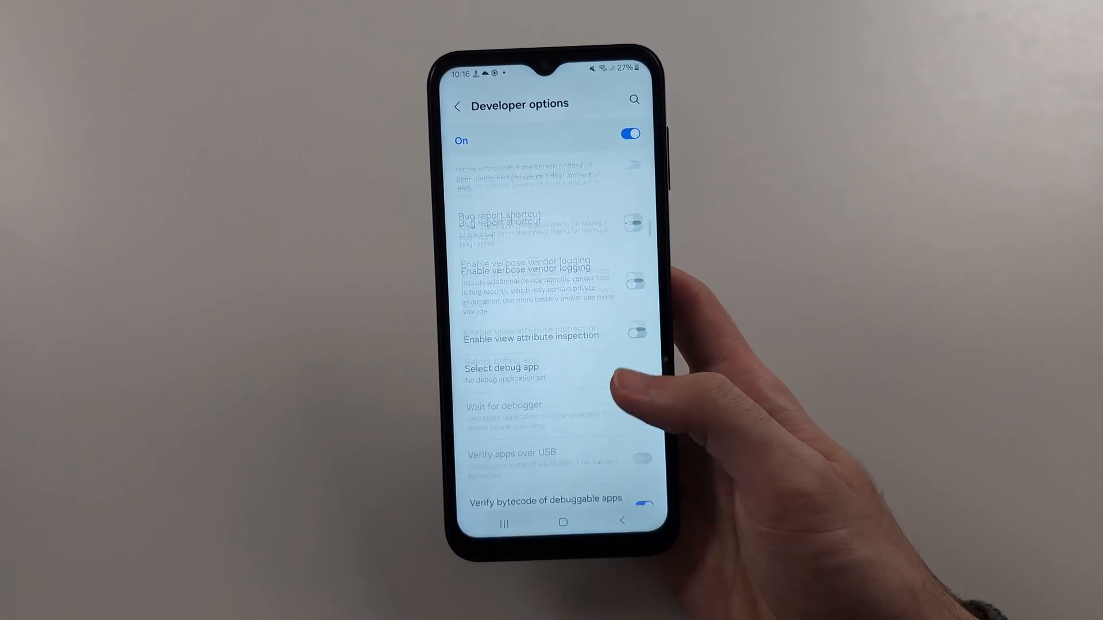
scroll(down, 3)
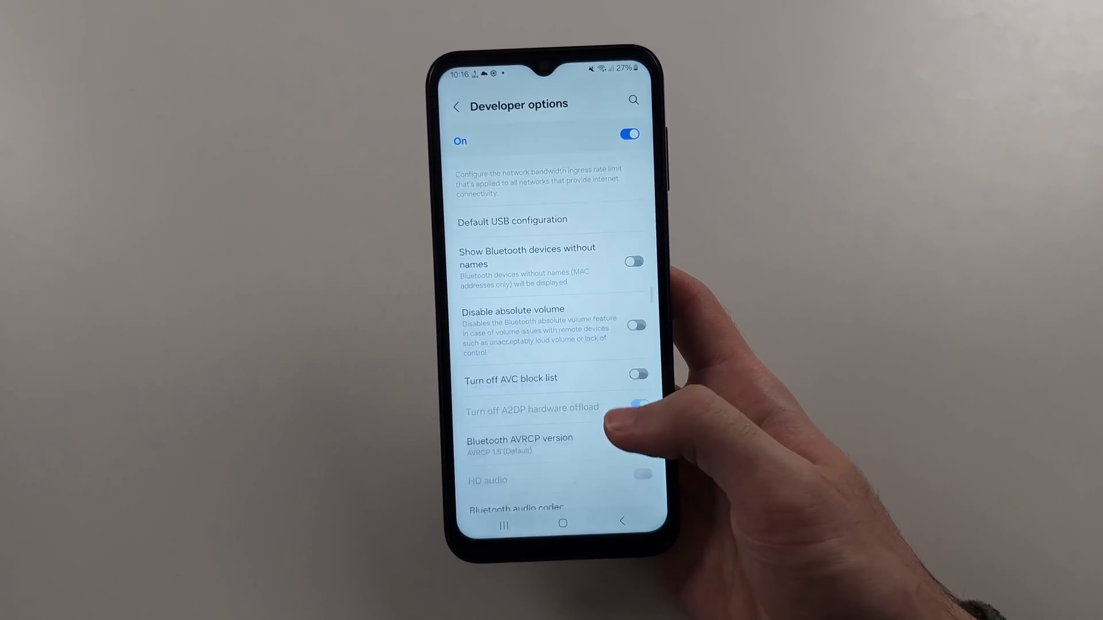
scroll(down, 3)
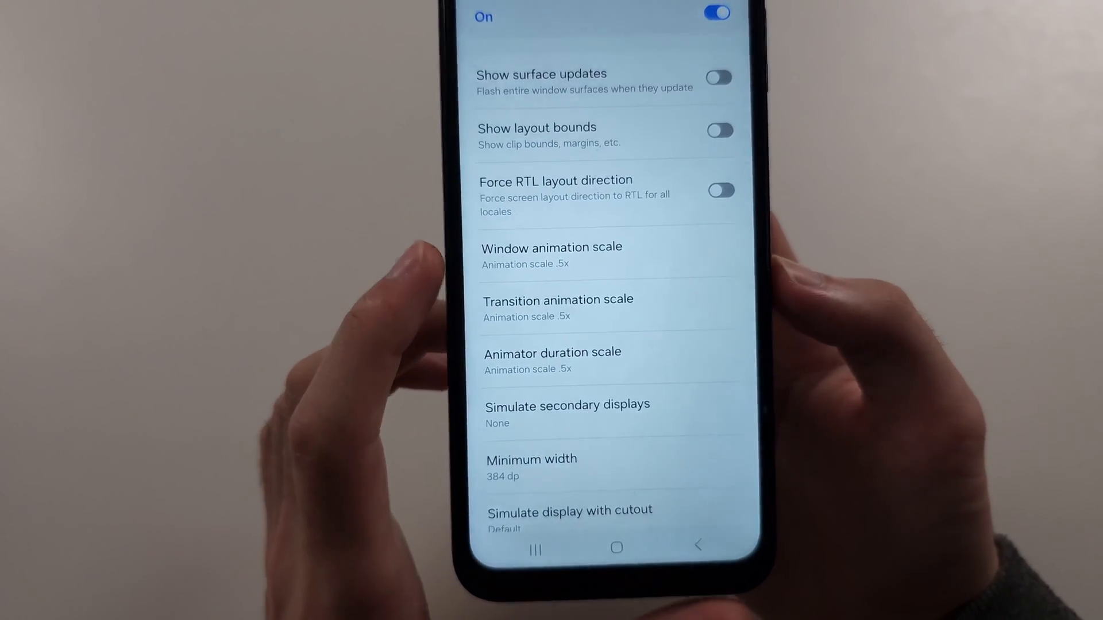
click(552, 255)
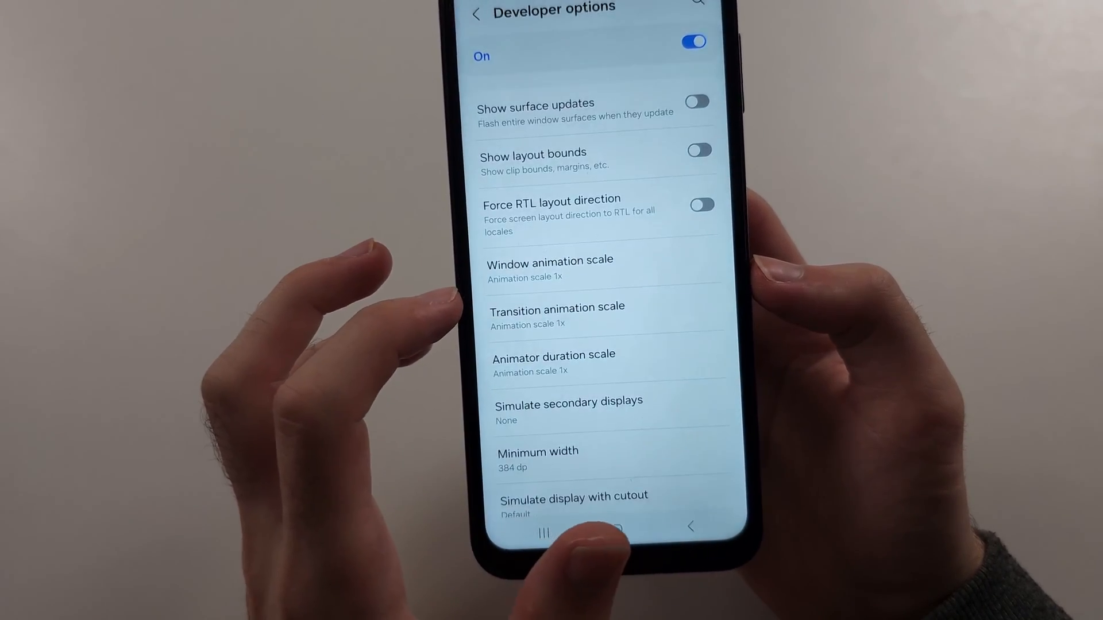
click(549, 267)
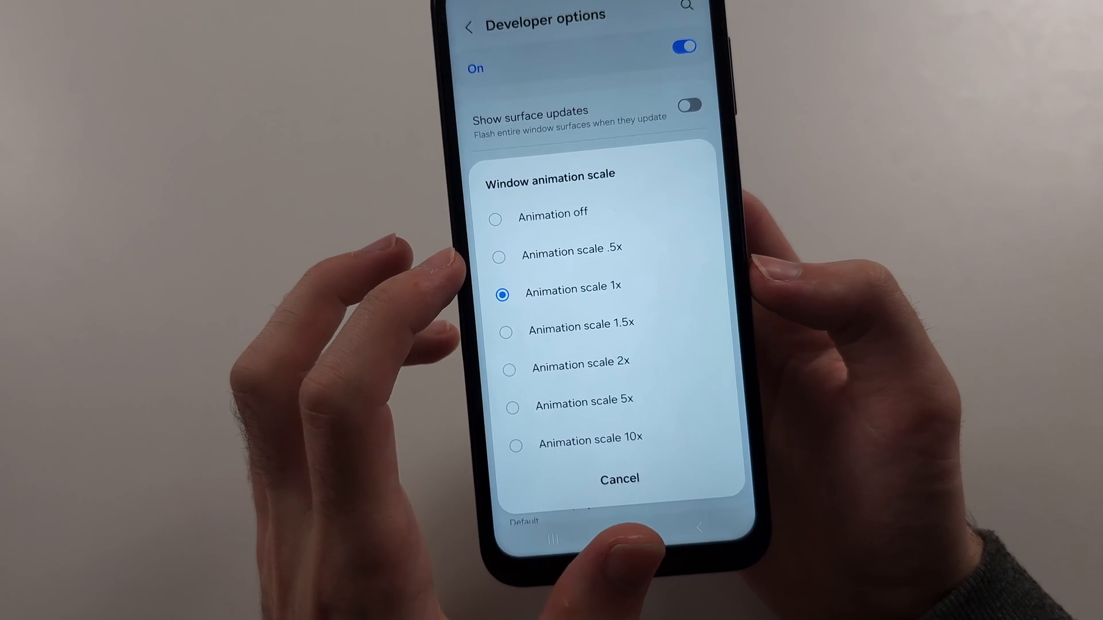